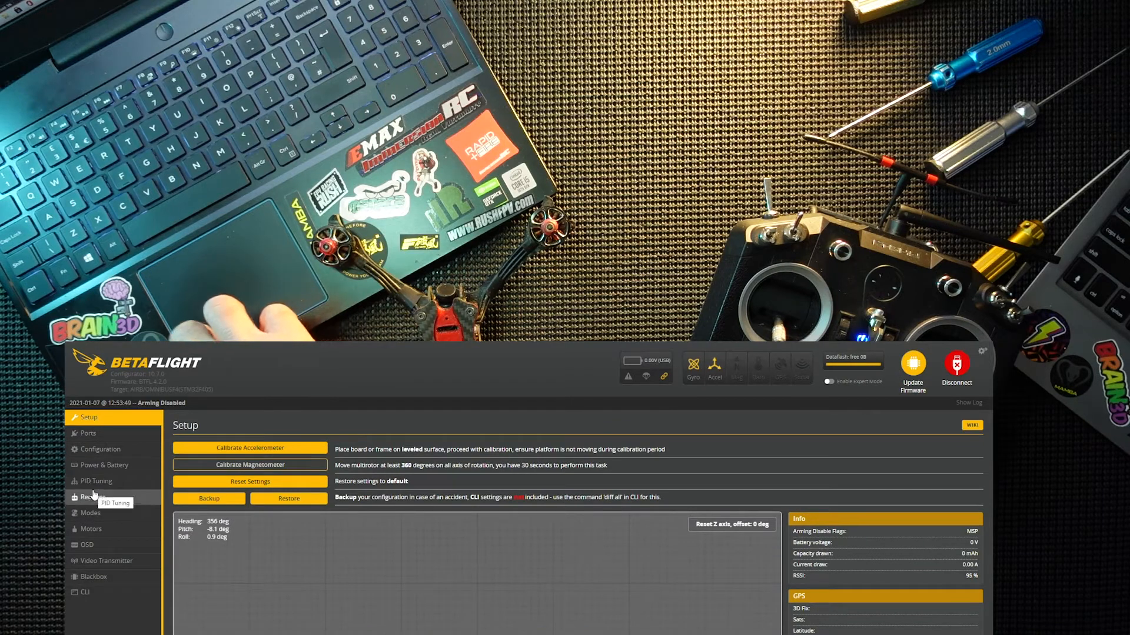
- Check the receiver channel readout, then go to the Modes page listing ARM, ANGLE and HORIZON
{"action": "left_click", "coordinate": [92, 497]}
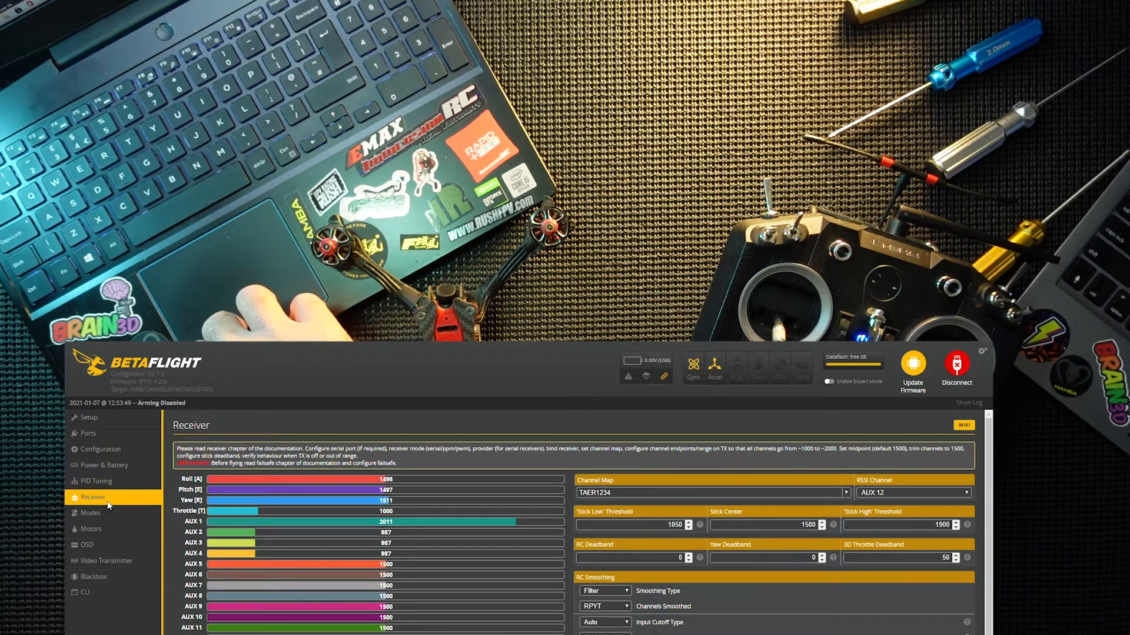
{"action": "left_click", "coordinate": [90, 512]}
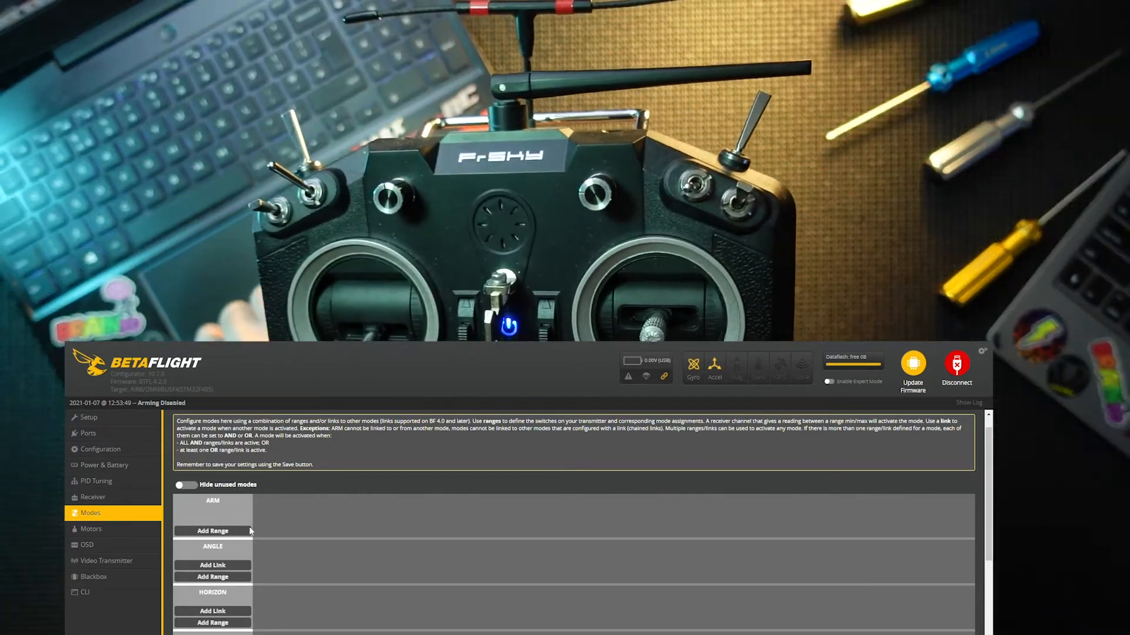
- Add an ARM range on AUX 1 at 900–1075 and a default ANGLE range
{"action": "left_click", "coordinate": [212, 531]}
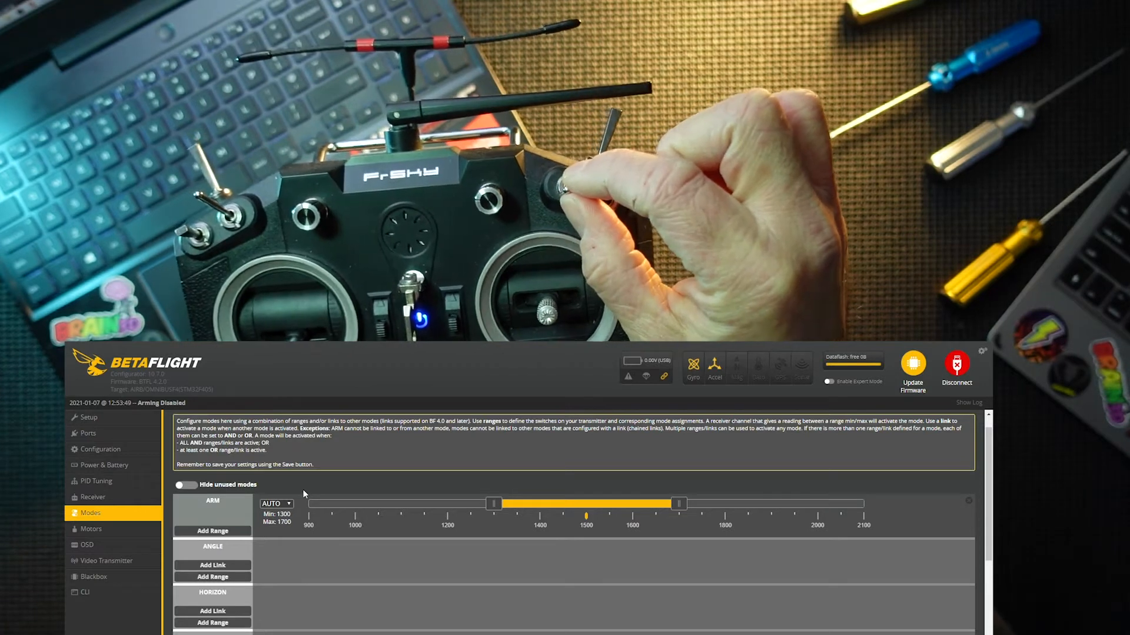
{"action": "left_click", "coordinate": [276, 503]}
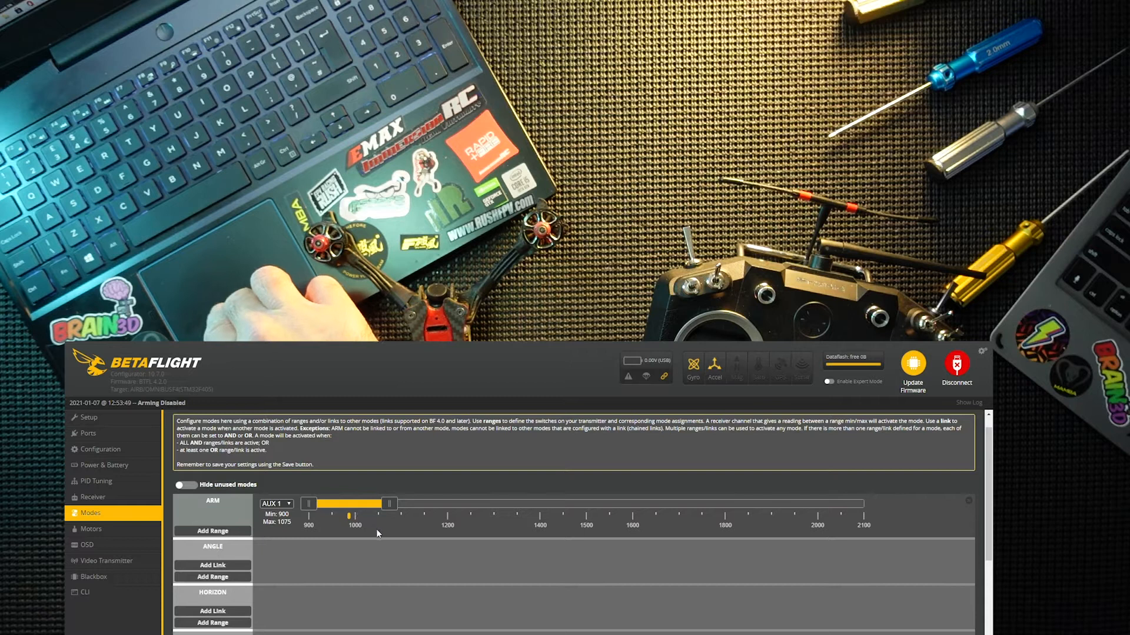
{"action": "mouse_move", "coordinate": [232, 571]}
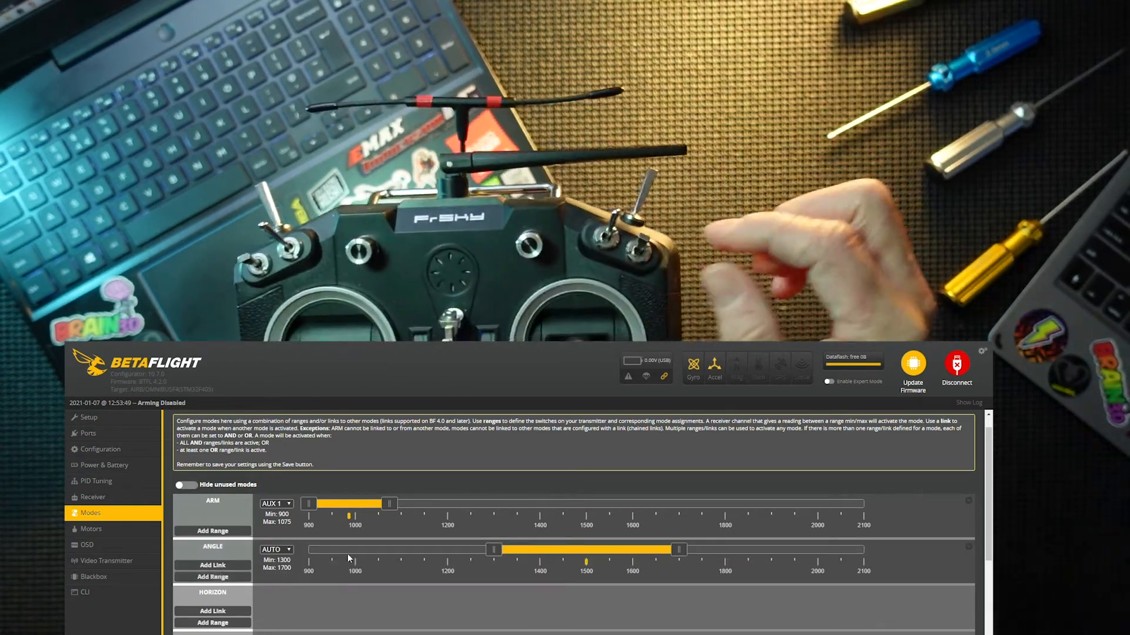
- Place ANGLE on AUX 2 at 1900–2100 and add a HORIZON range at 1375–1625
{"action": "left_click", "coordinate": [276, 550]}
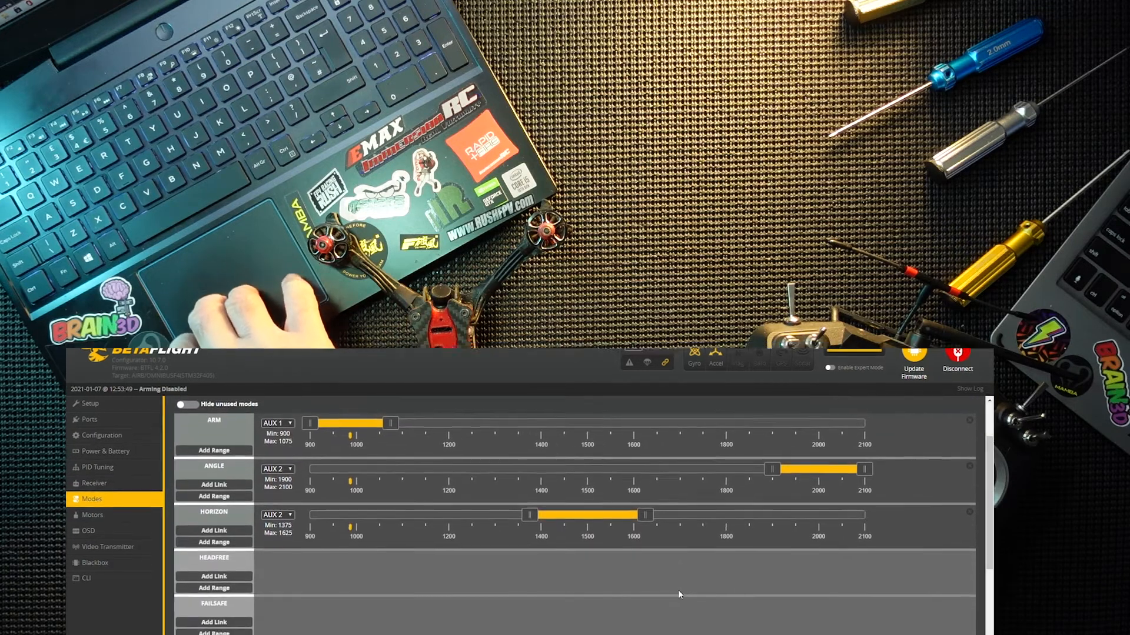
- Add a BEEPER range detected on AUX 4, spanning 1850–2100
{"action": "scroll", "scroll_direction": "down", "scroll_amount": 3}
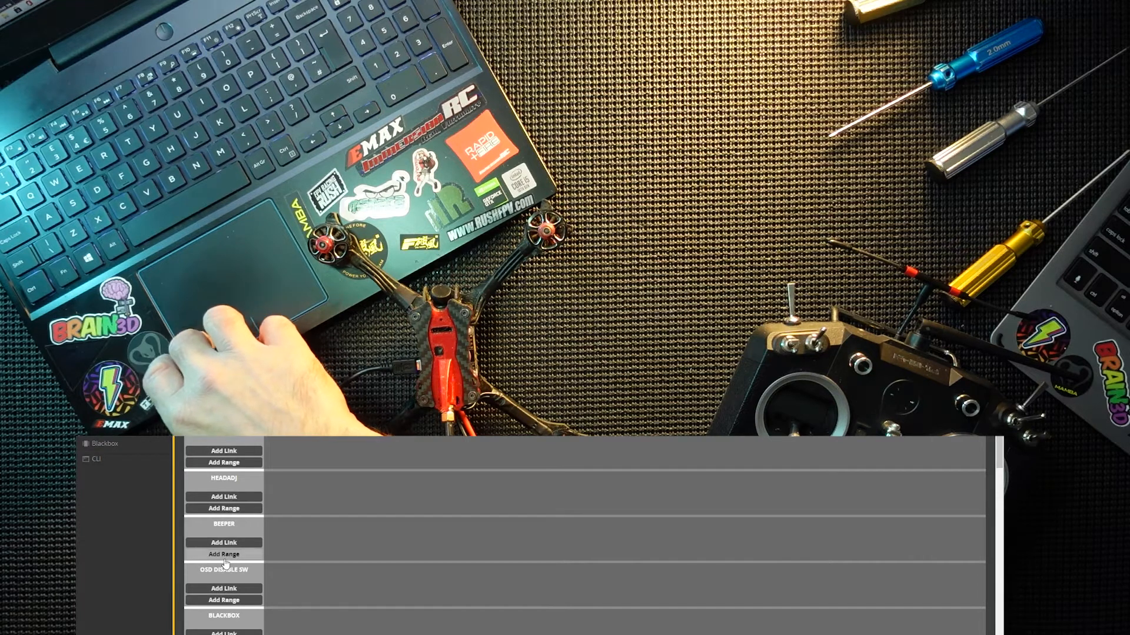
{"action": "left_click", "coordinate": [224, 554]}
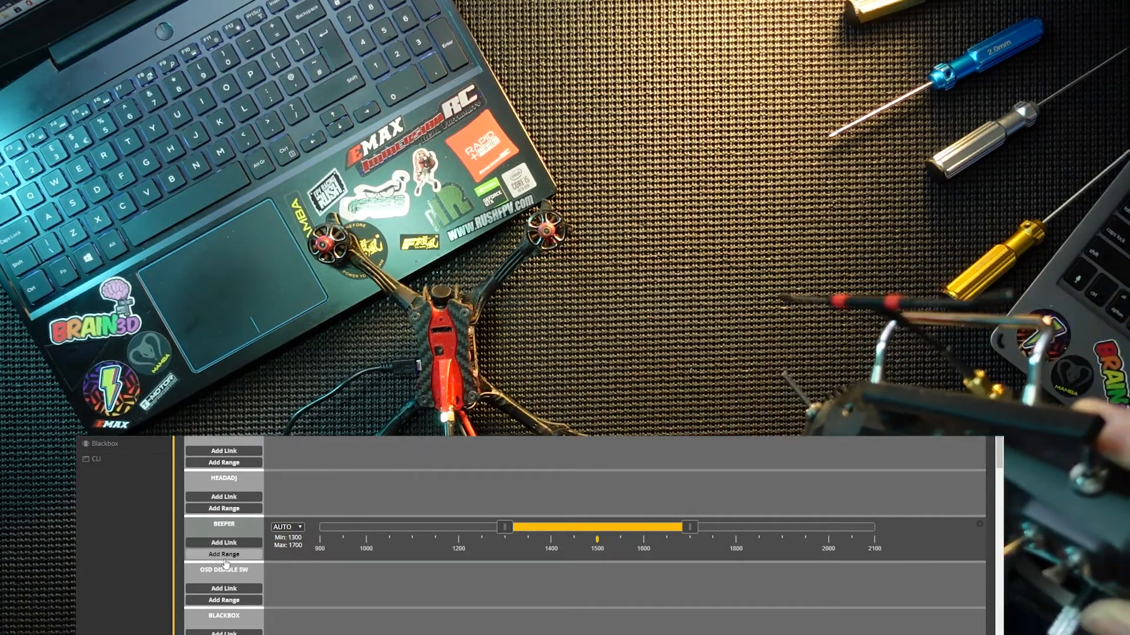
{"action": "left_click", "coordinate": [287, 527]}
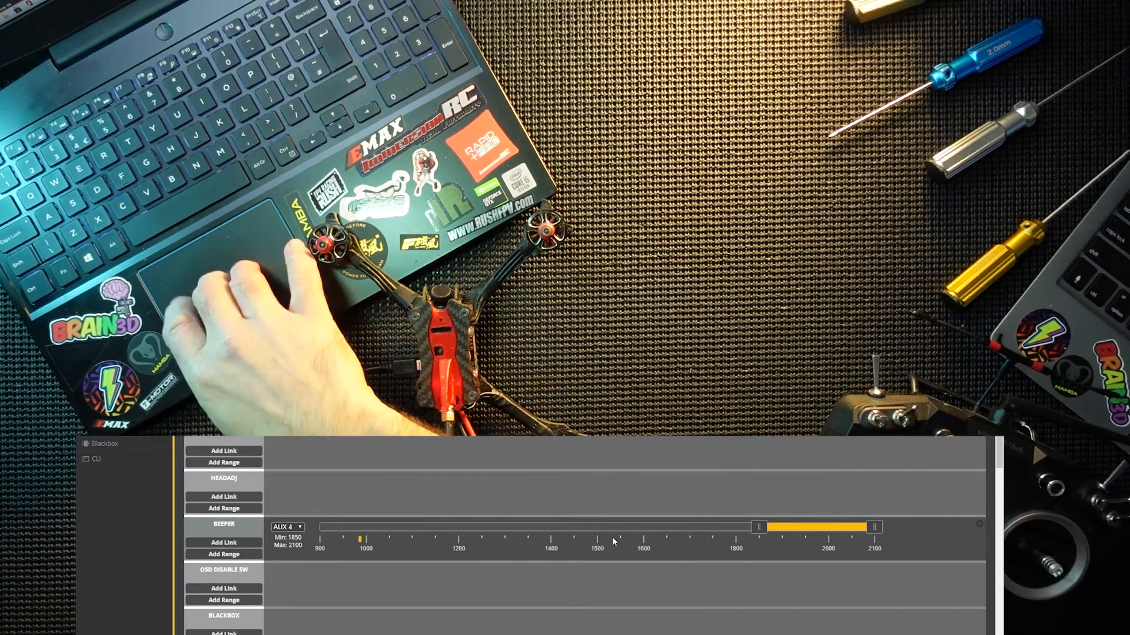
{"action": "scroll", "scroll_direction": "down", "scroll_amount": 3}
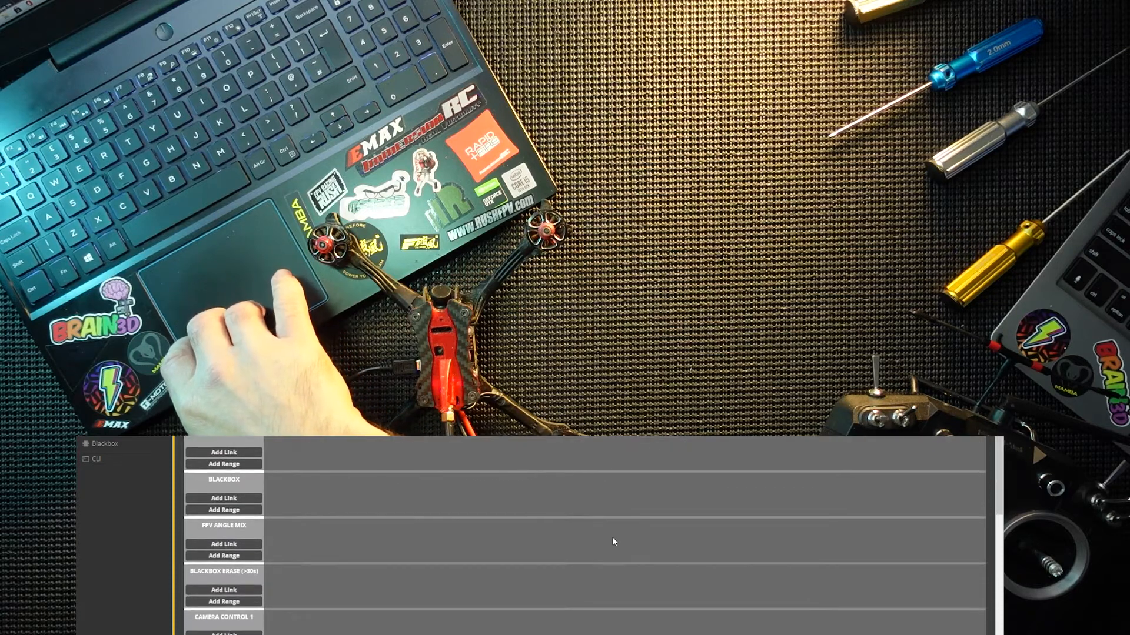
- Add a FLIP OVER AFTER CRASH range on AUX 3 at 1850–2100 and save
{"action": "scroll", "scroll_direction": "down", "scroll_amount": 3}
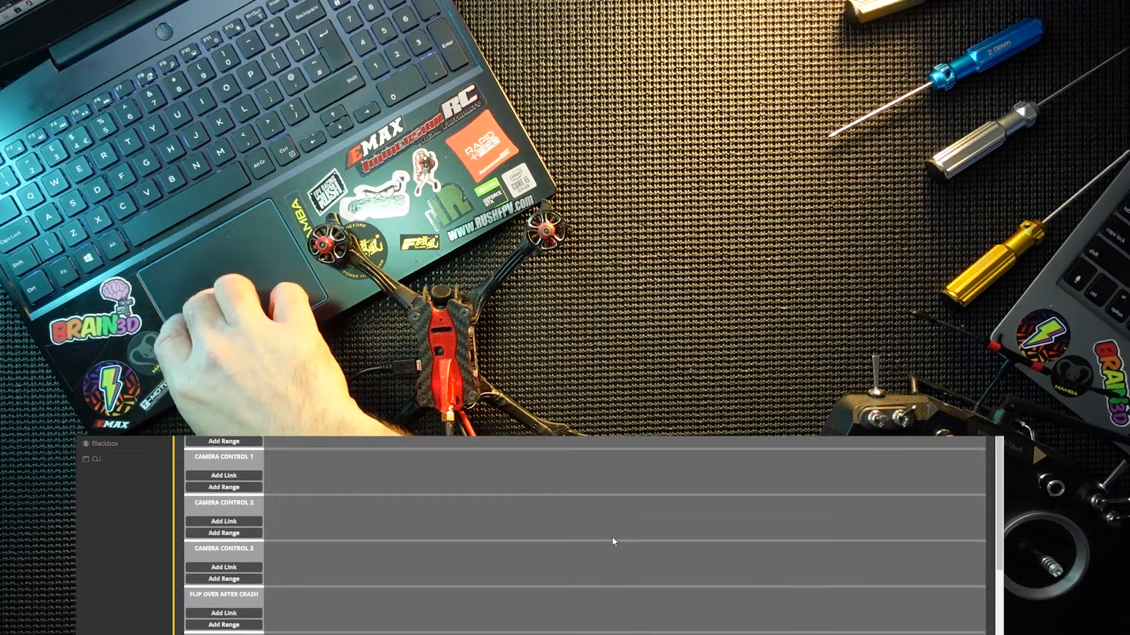
{"action": "scroll", "scroll_direction": "down", "scroll_amount": 3}
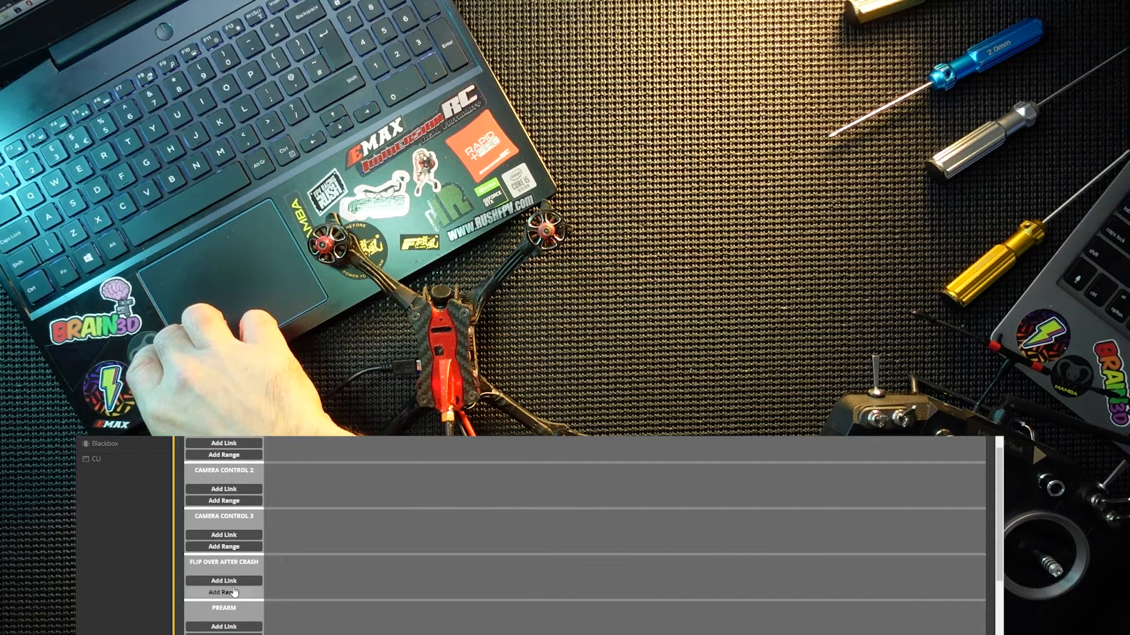
{"action": "left_click", "coordinate": [224, 592]}
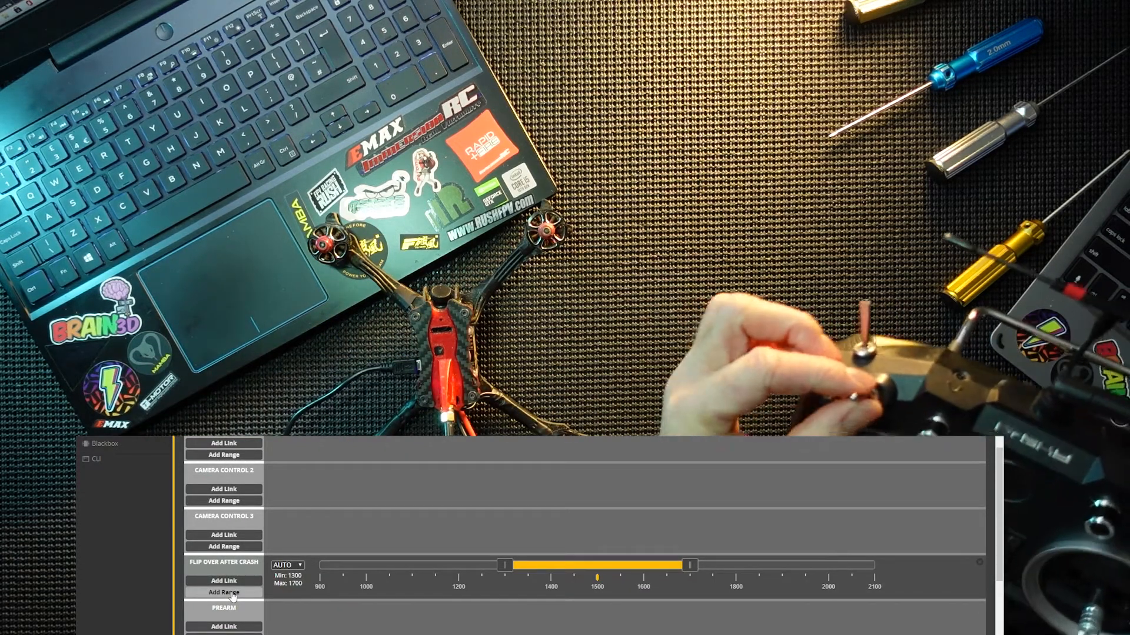
{"action": "left_click", "coordinate": [287, 565]}
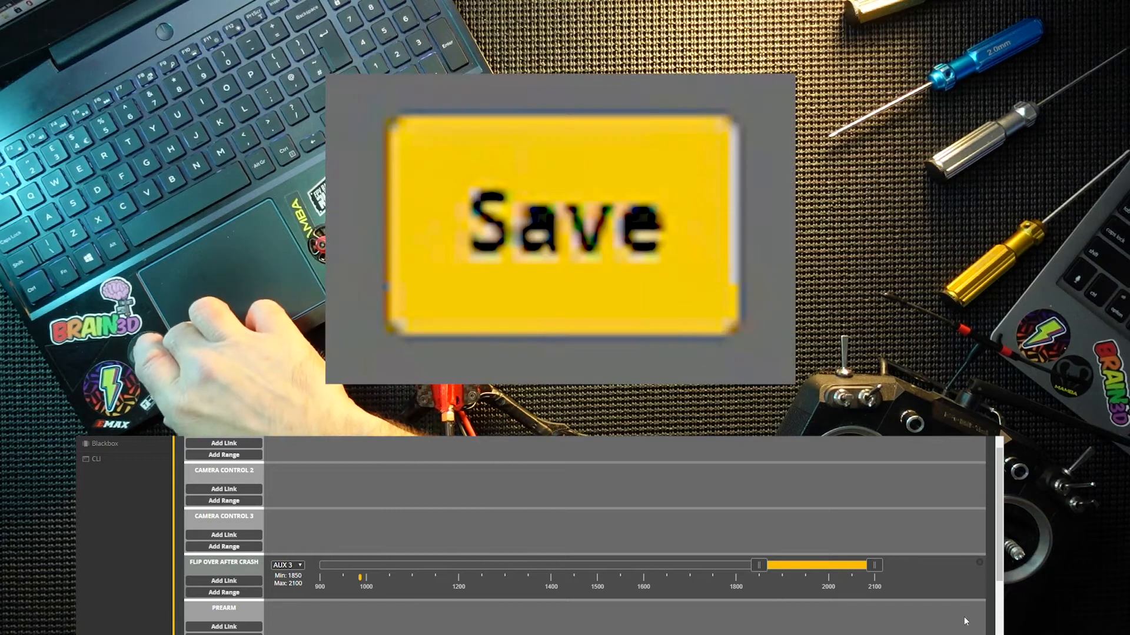
{"action": "left_click", "coordinate": [556, 221]}
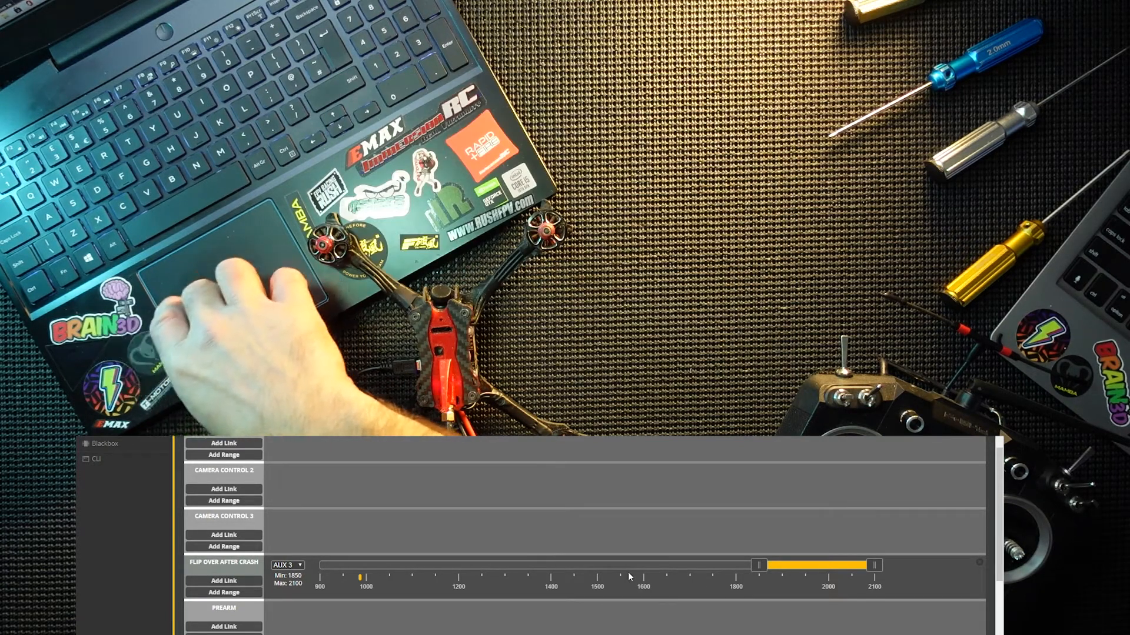
{"action": "scroll", "scroll_direction": "up", "scroll_amount": 3}
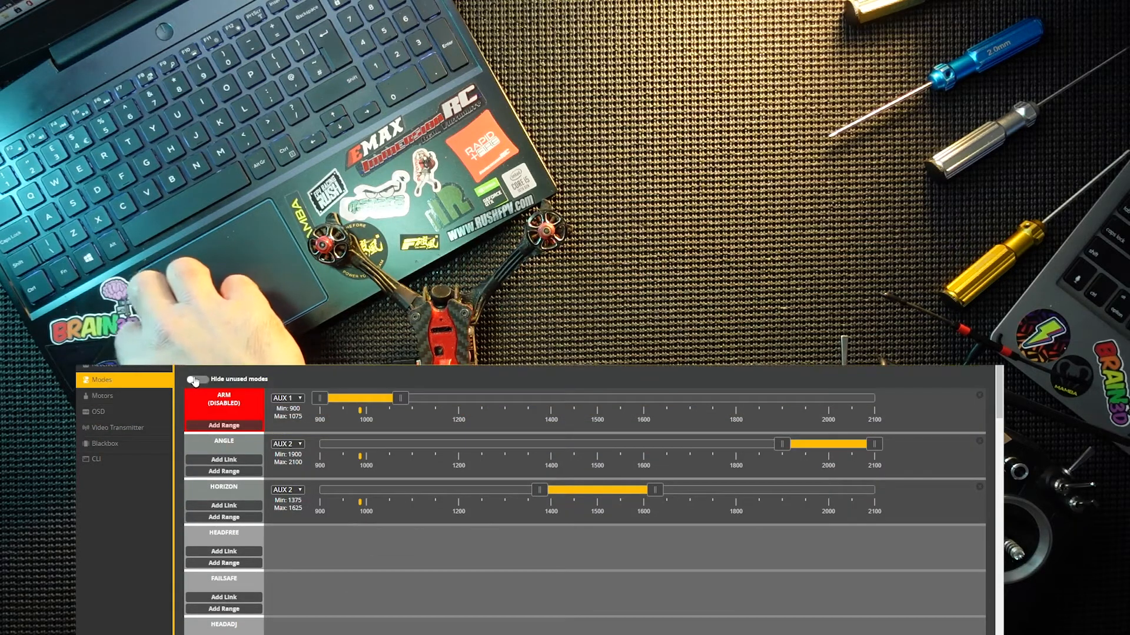
- Hide unused modes and test the switches so the five configured modes activate
{"action": "left_click", "coordinate": [195, 379]}
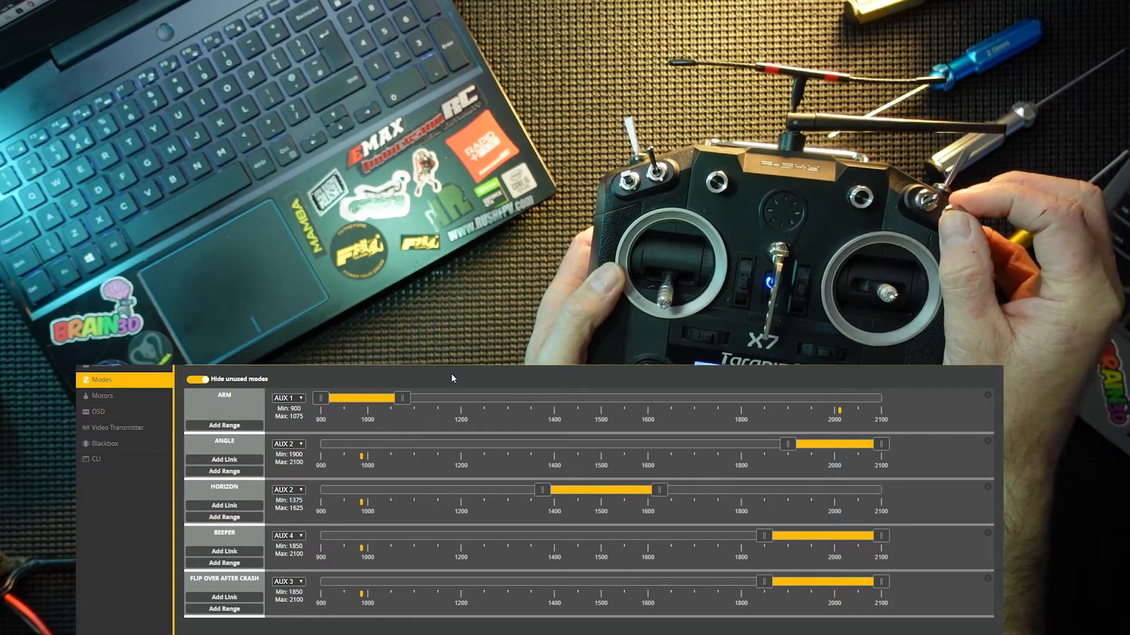
{"action": "left_click", "coordinate": [224, 441]}
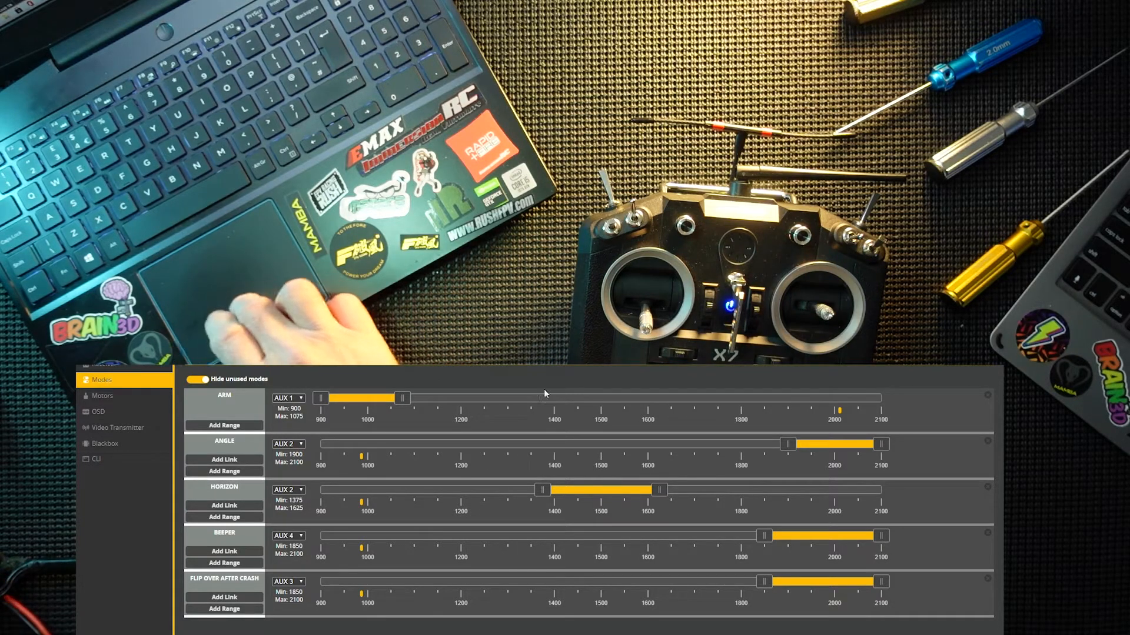
{"action": "mouse_move", "coordinate": [103, 395]}
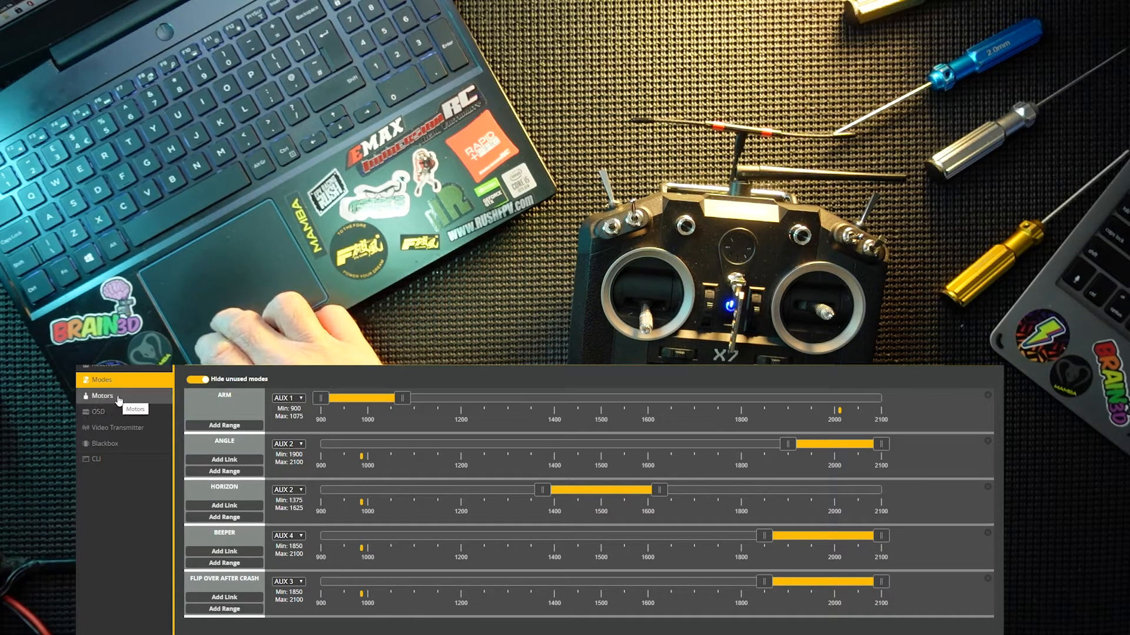
{"action": "left_click", "coordinate": [102, 395]}
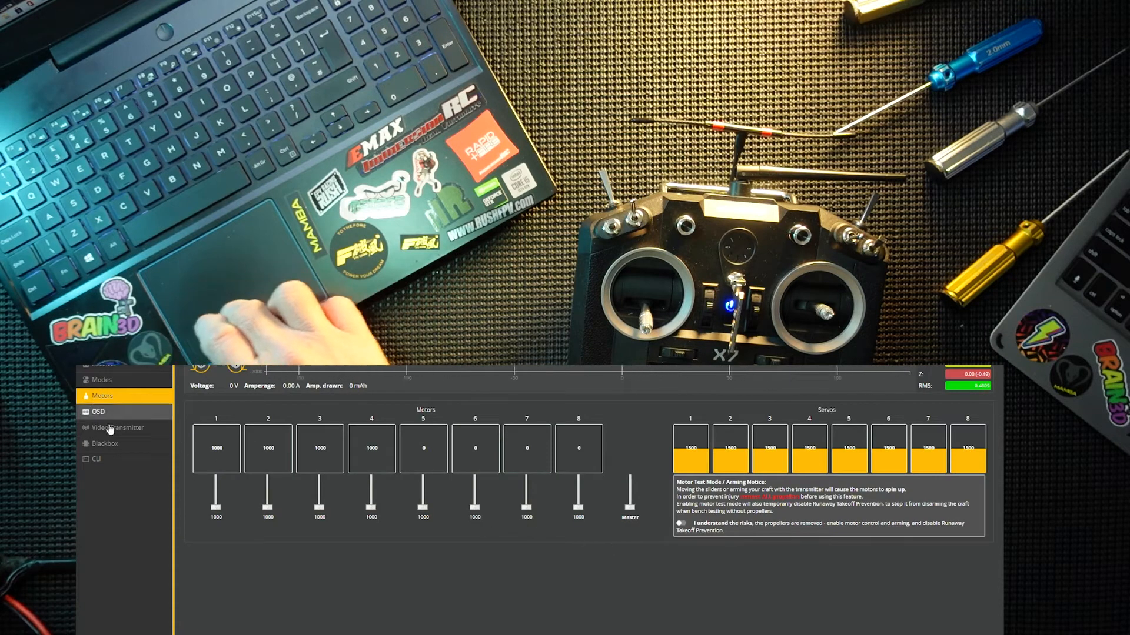
{"action": "mouse_move", "coordinate": [392, 598]}
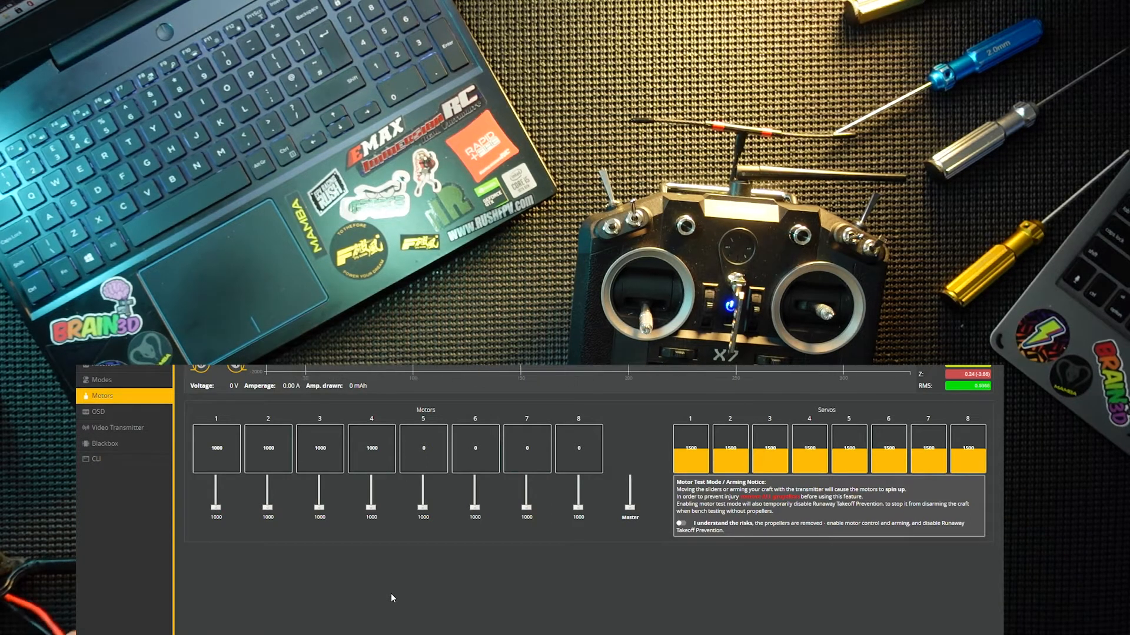
{"action": "mouse_move", "coordinate": [522, 528]}
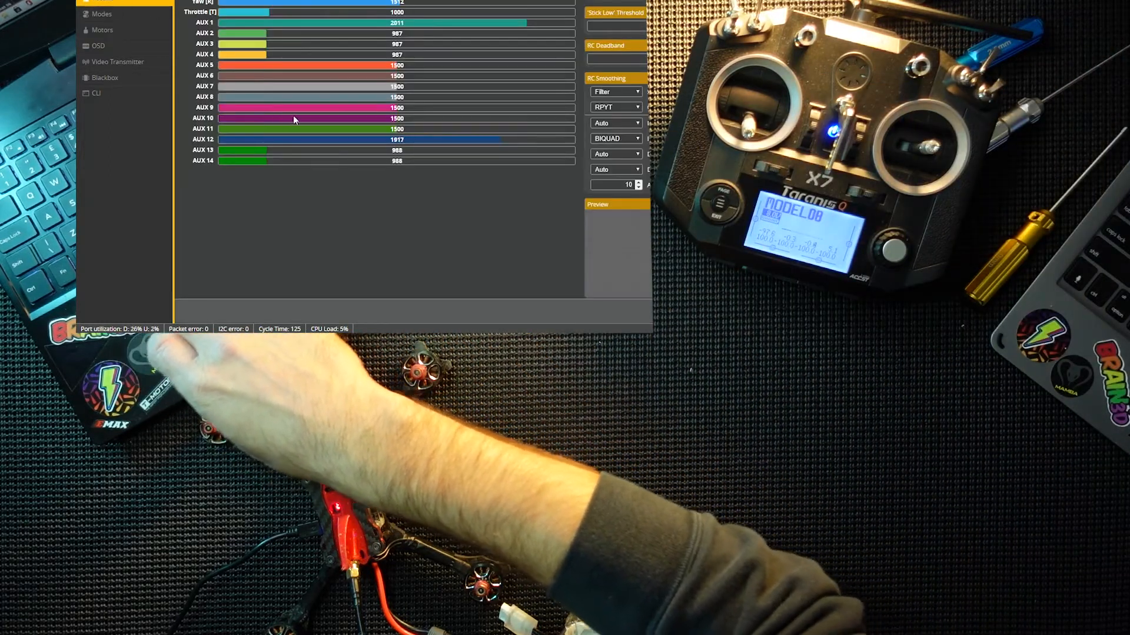
{"action": "left_click", "coordinate": [101, 13]}
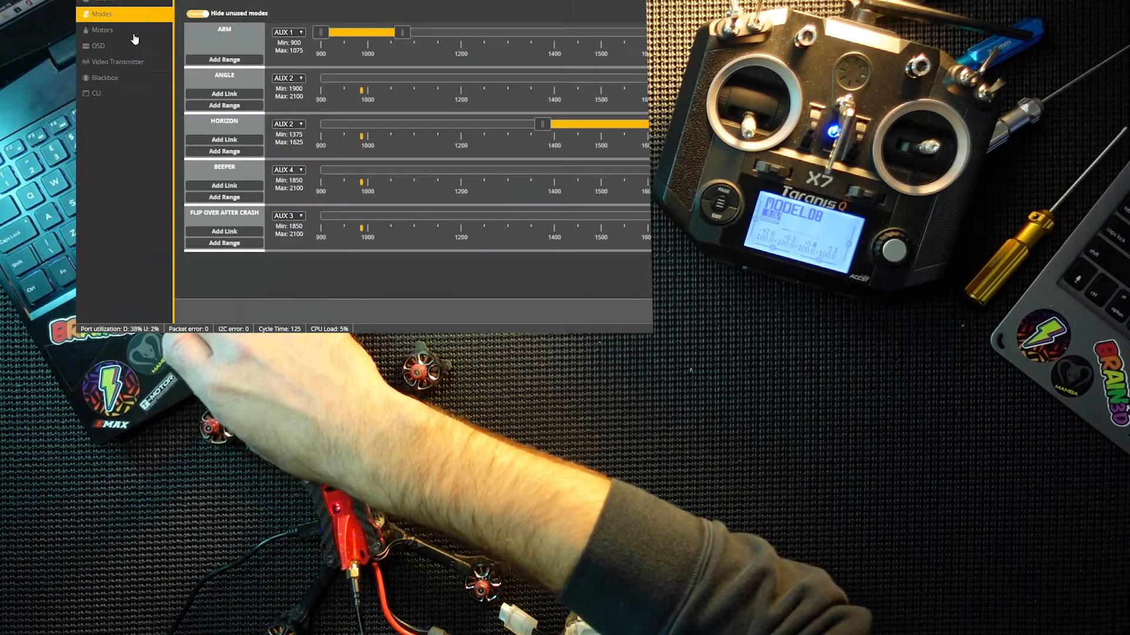